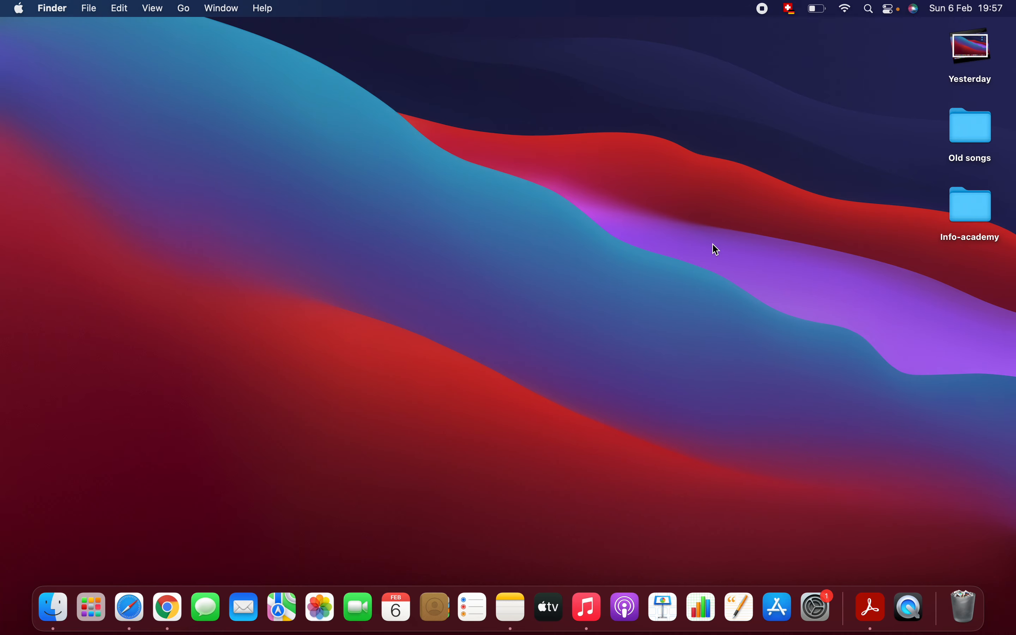
mouse_move(52, 608)
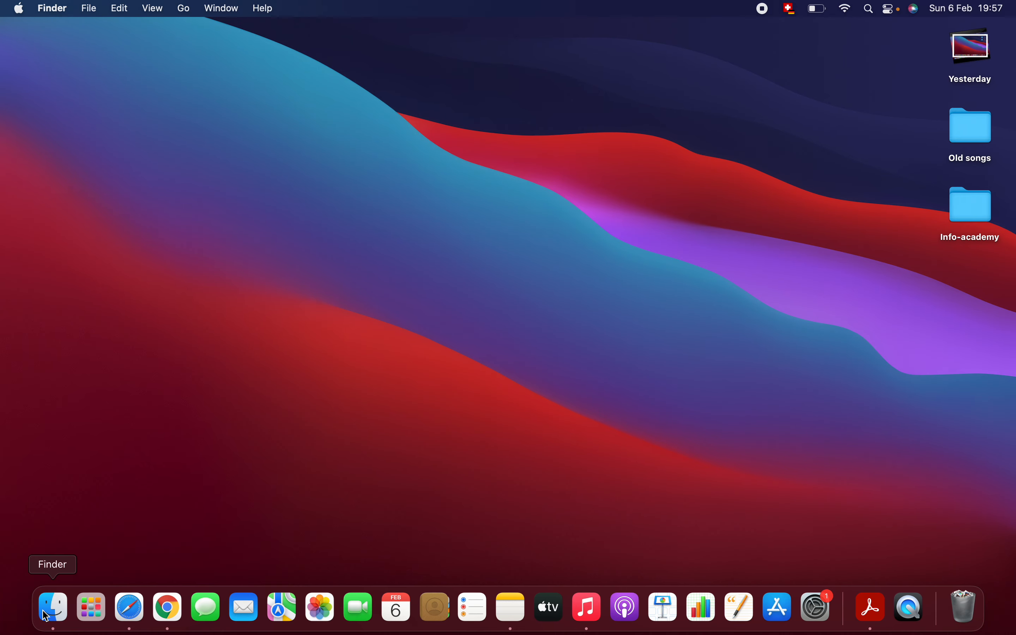
Step: Open a full-screen Finder window on Recents with the search field active
left_click(51, 607)
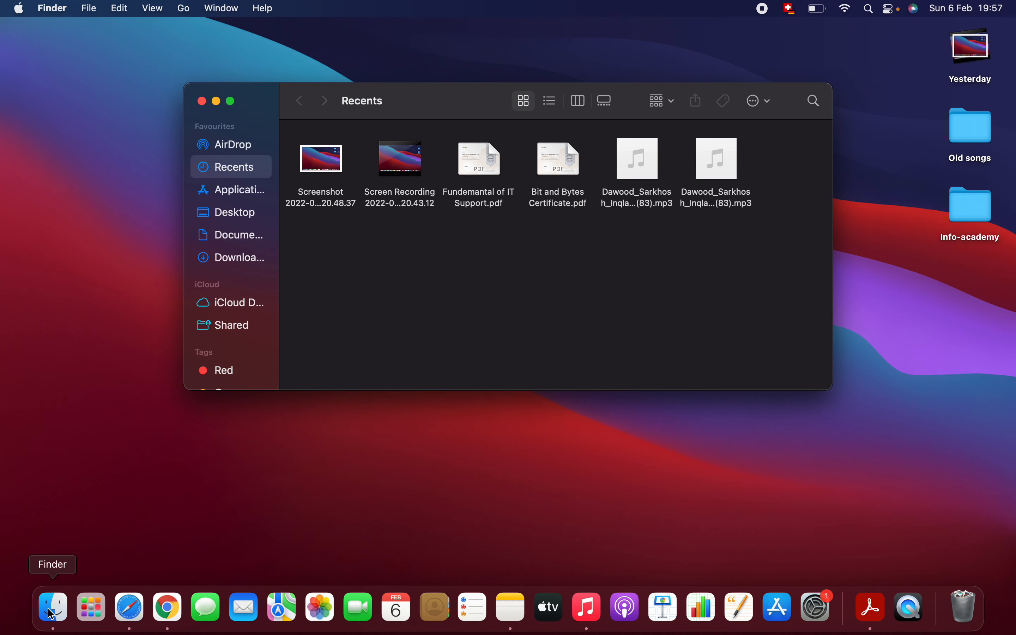
mouse_move(70, 87)
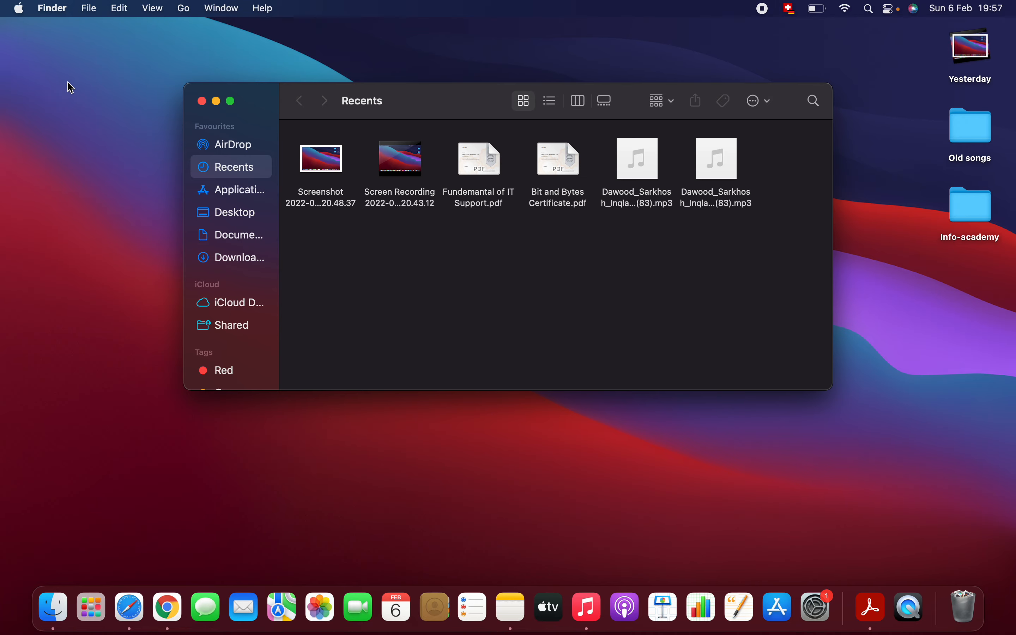
left_click(216, 101)
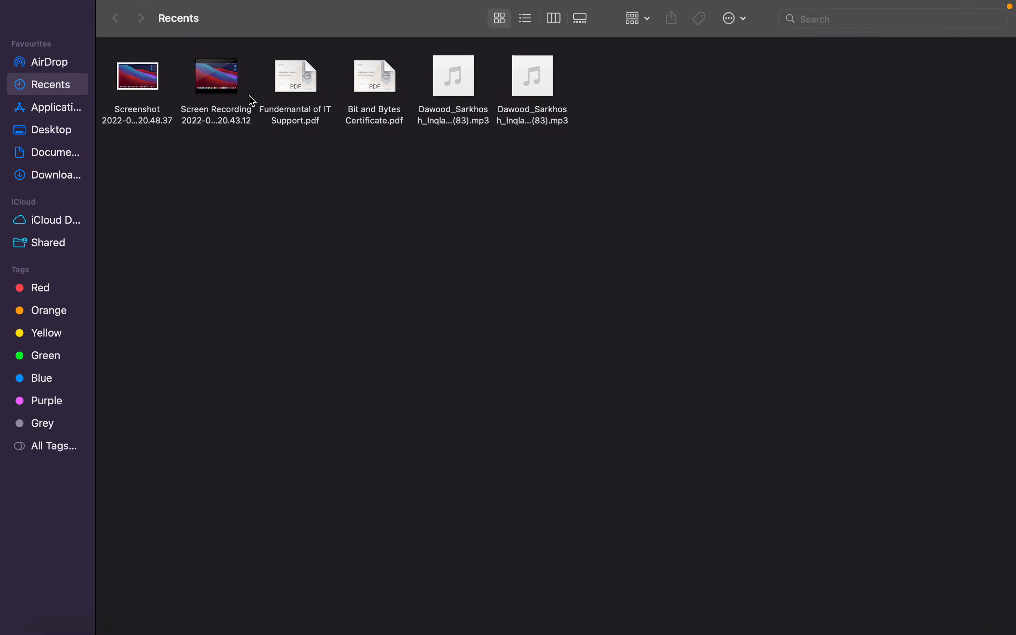
left_click(892, 18)
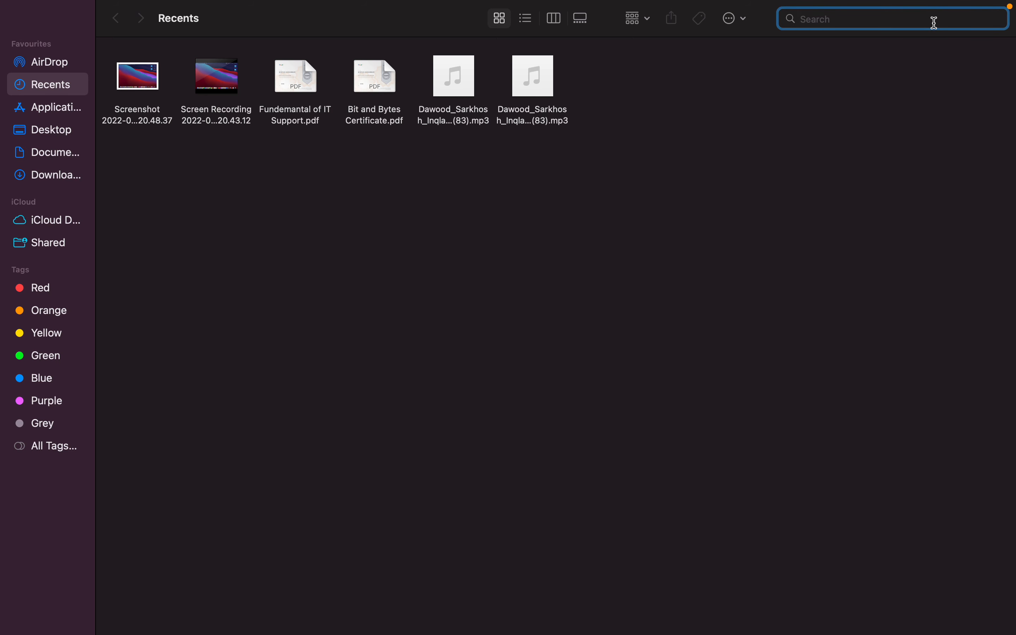
Step: Search This Mac for 'textmate' and select the TextMate app located in Downloads
type("textmate")
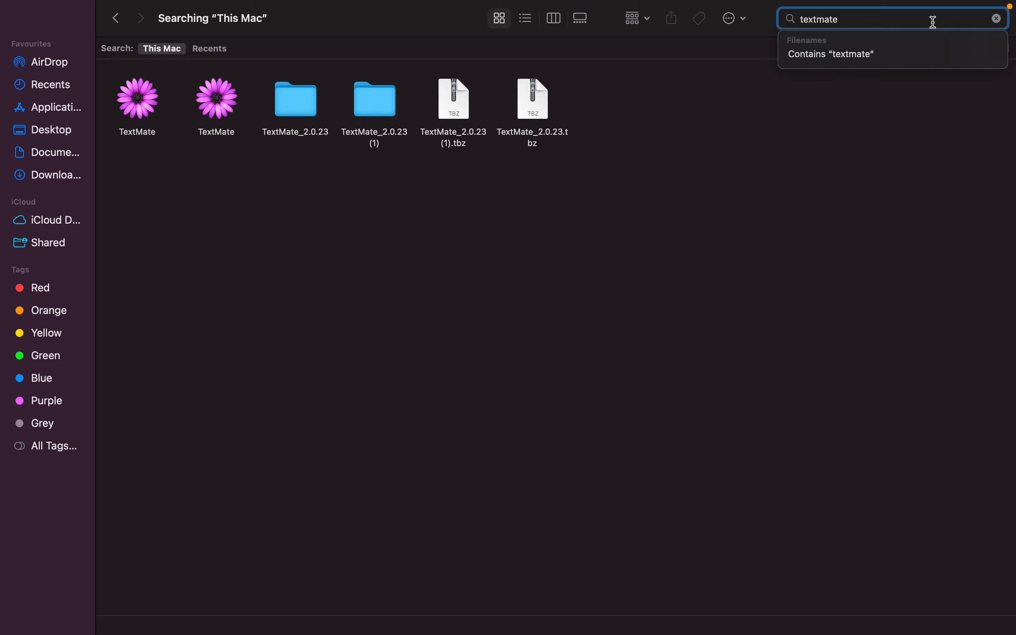
left_click(216, 101)
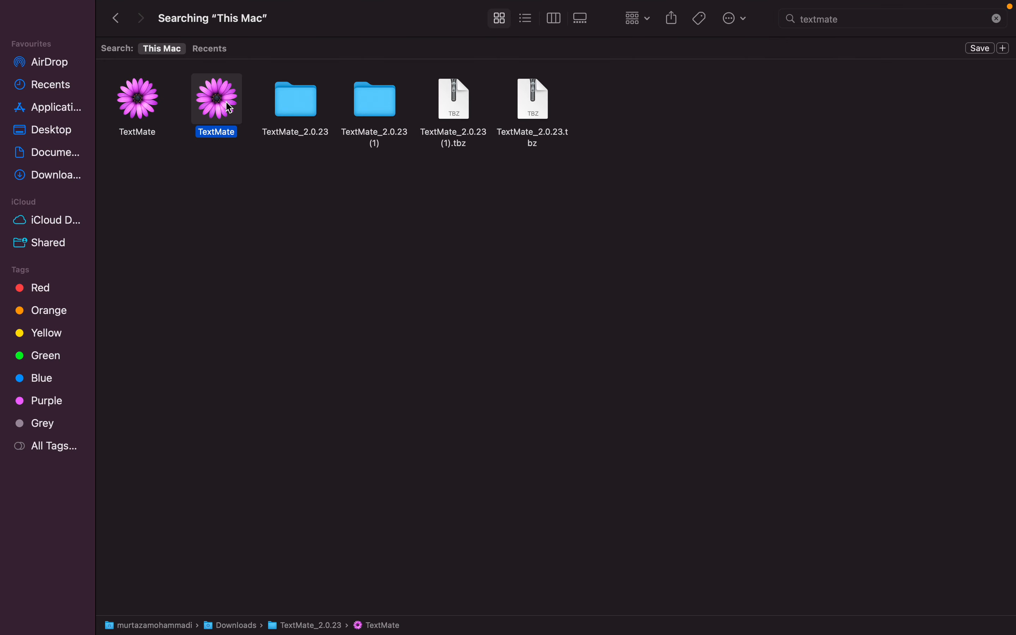
Step: Move the Downloads copy of TextMate to the Bin and close the Finder window
right_click(216, 100)
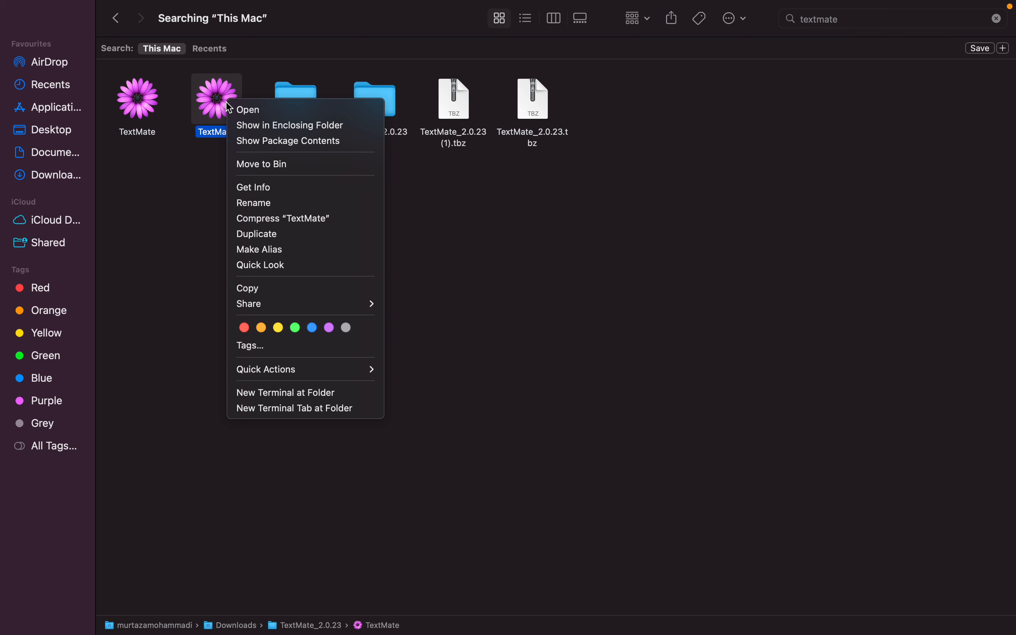
mouse_move(262, 164)
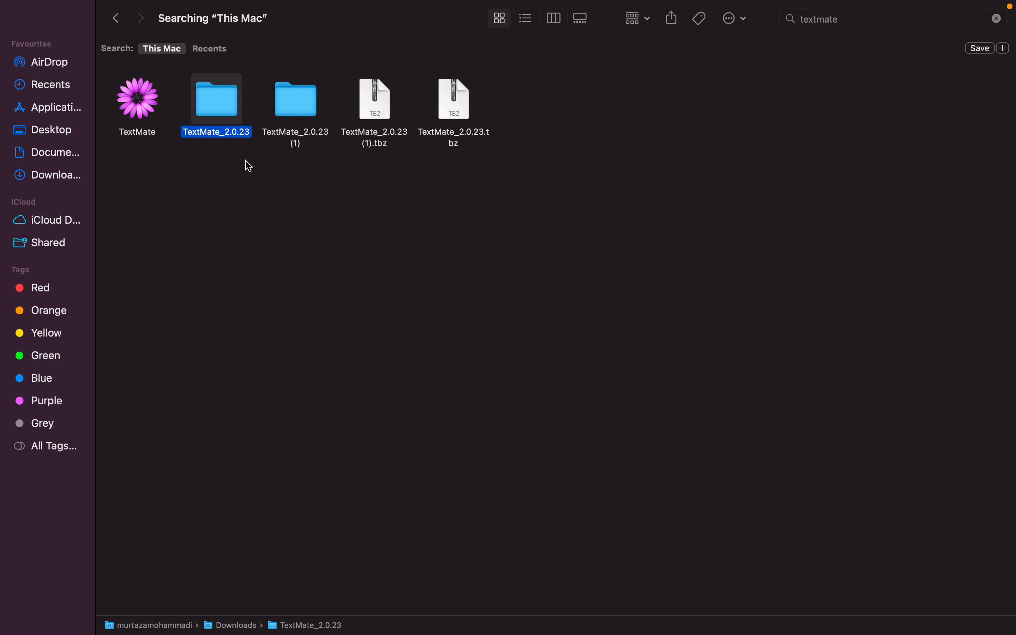
mouse_move(116, 19)
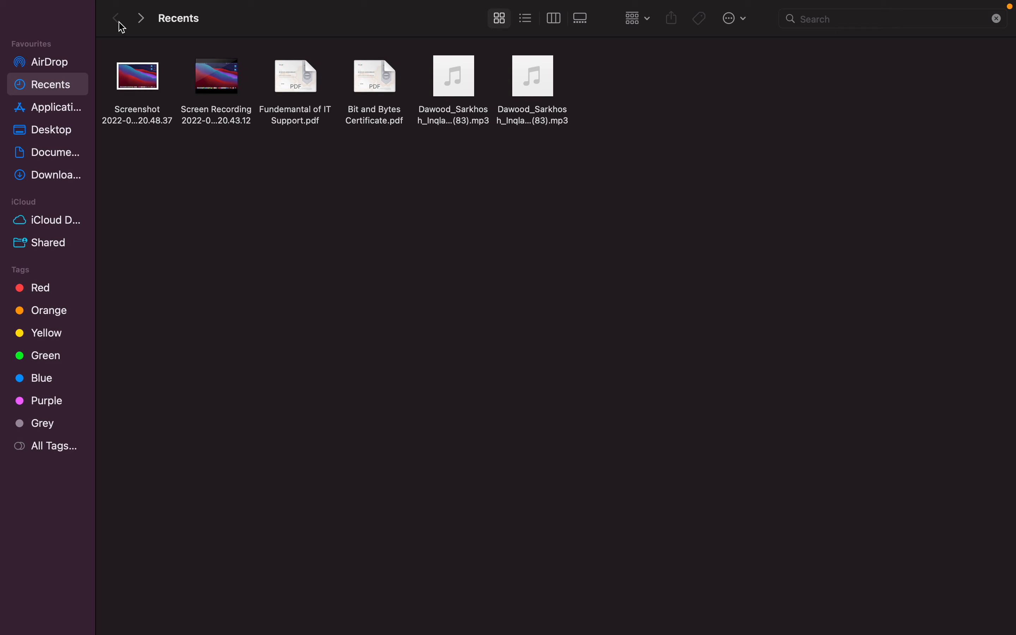
mouse_move(724, 165)
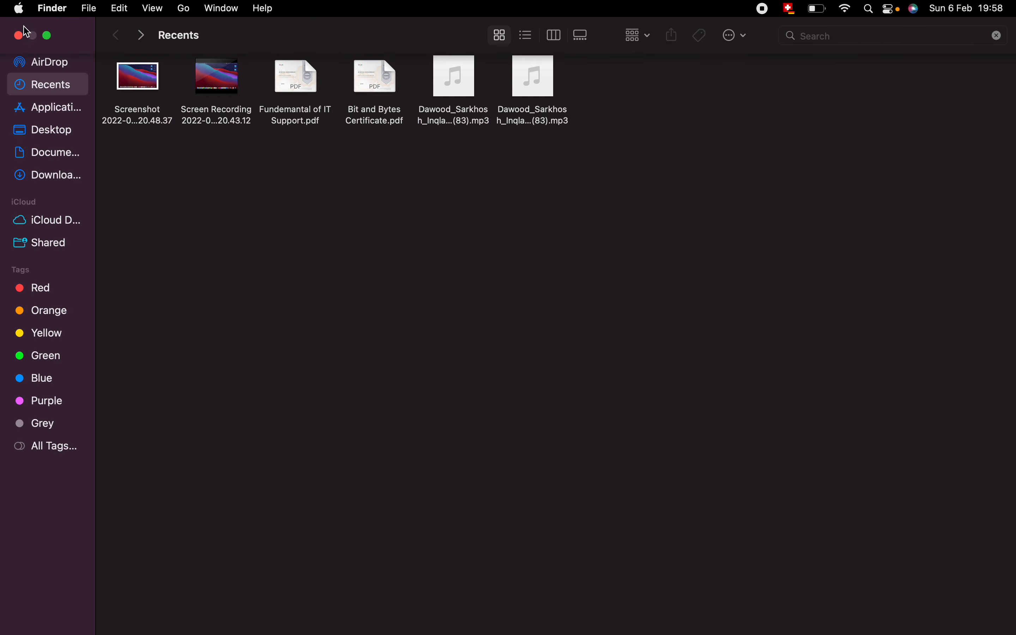
left_click(9, 35)
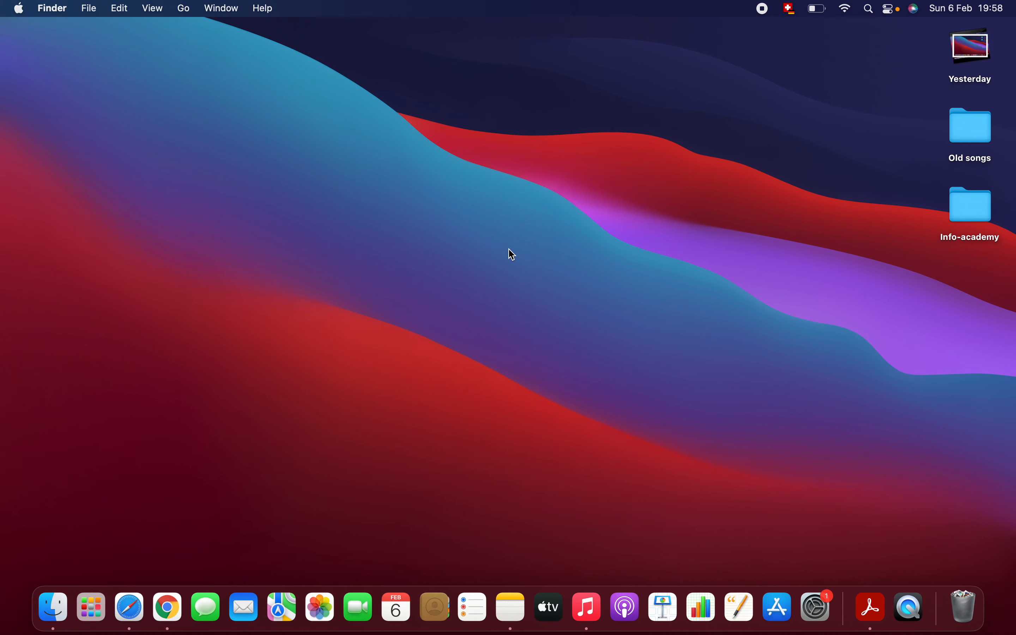
mouse_move(91, 607)
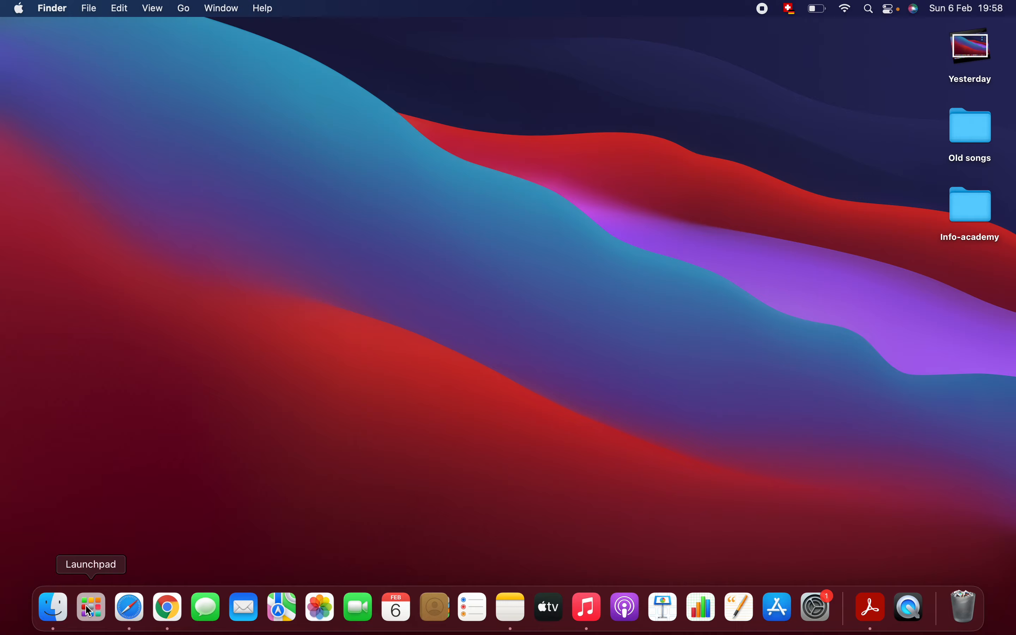
Step: Bring up the Launchpad grid of installed apps
left_click(91, 606)
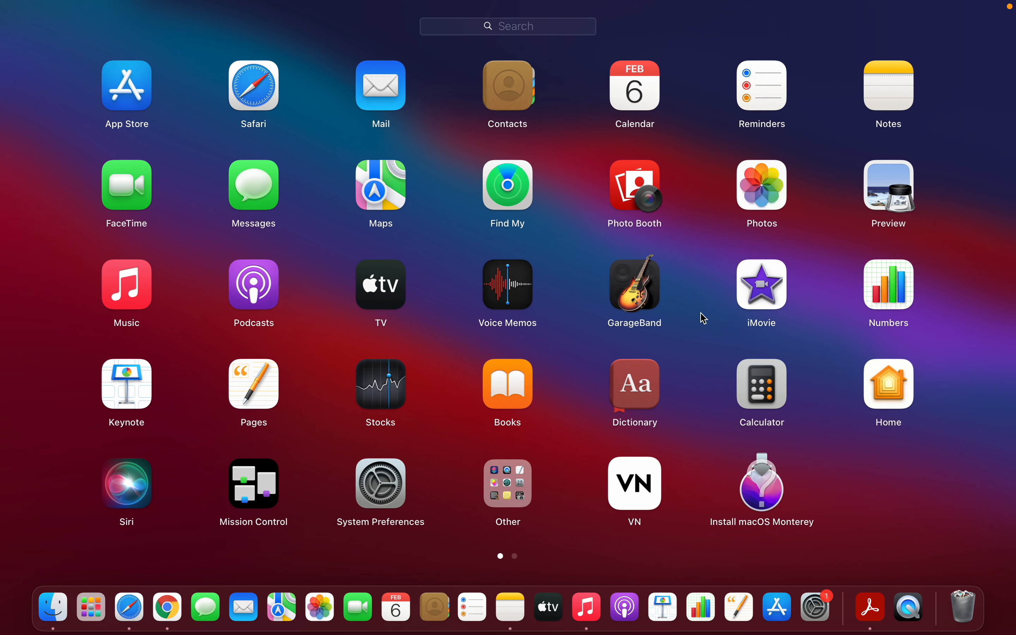
mouse_move(639, 499)
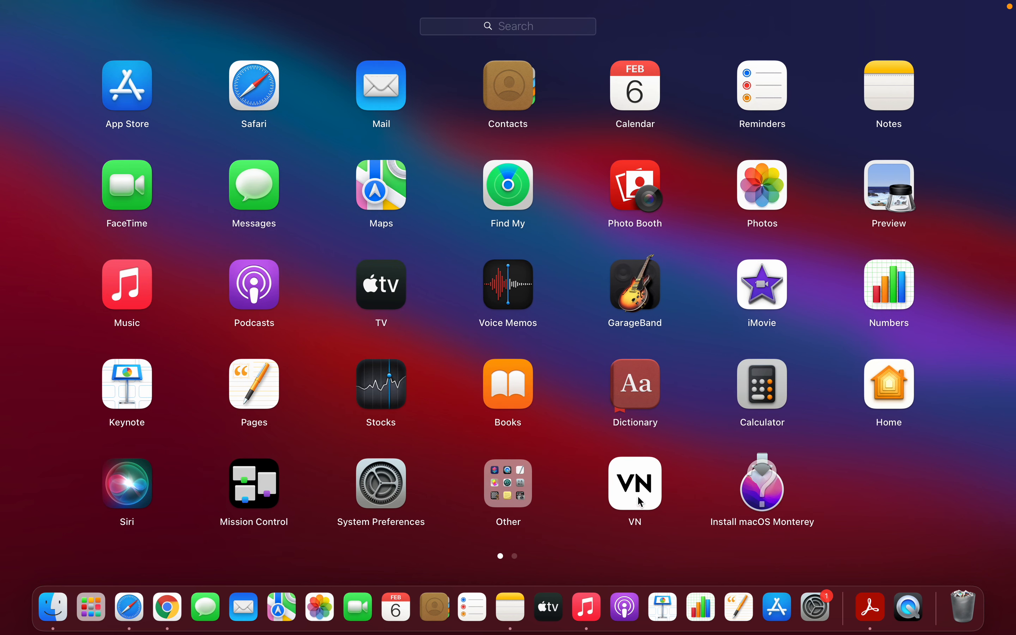
mouse_move(670, 488)
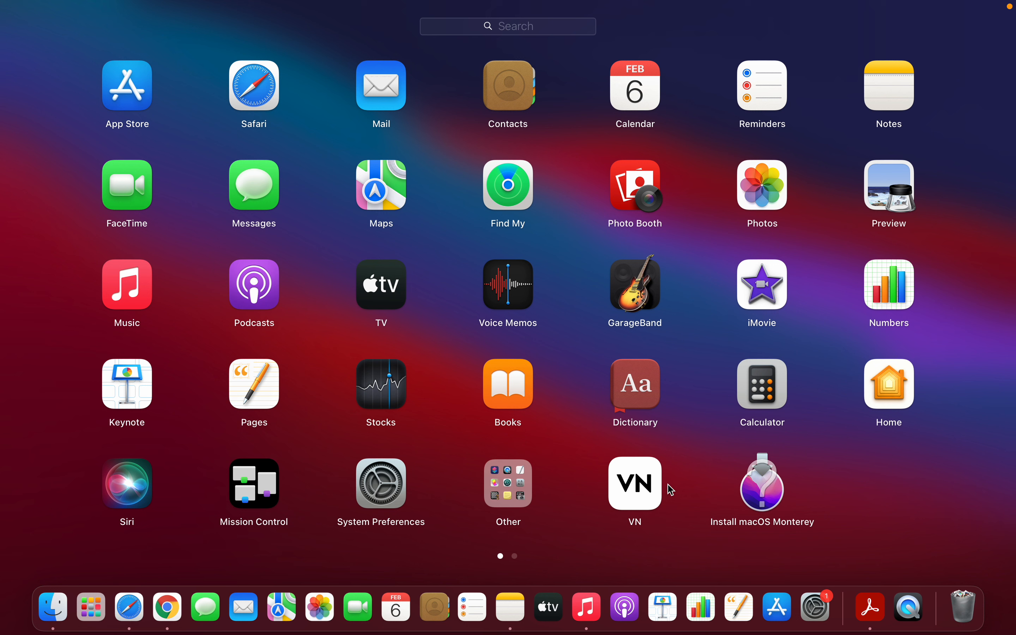
mouse_move(631, 487)
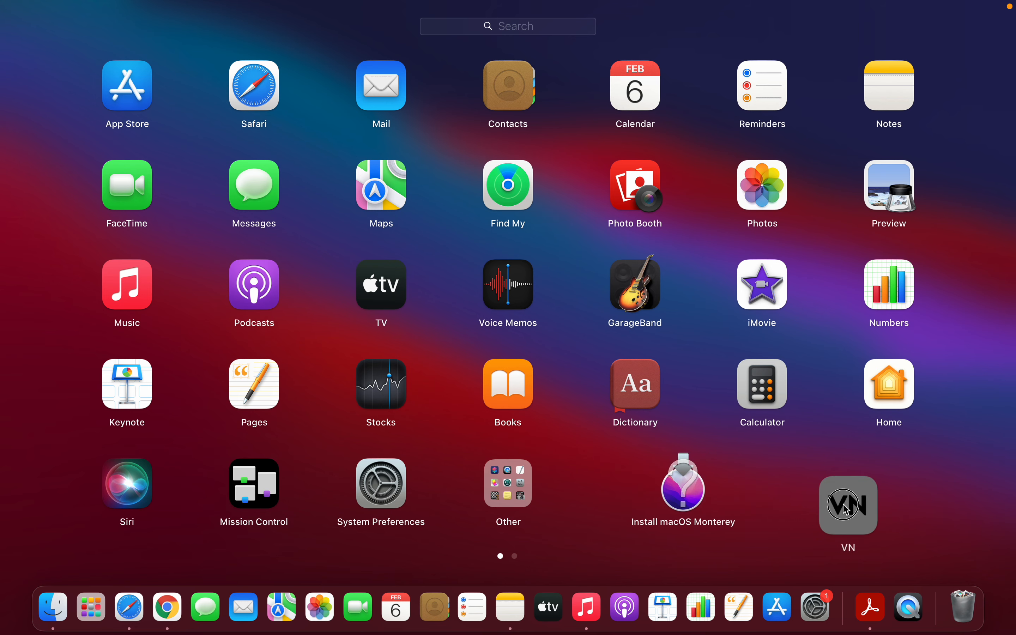
Step: Drag VN onto the Bin and confirm deleting the application
left_click_drag(847, 505, 967, 588)
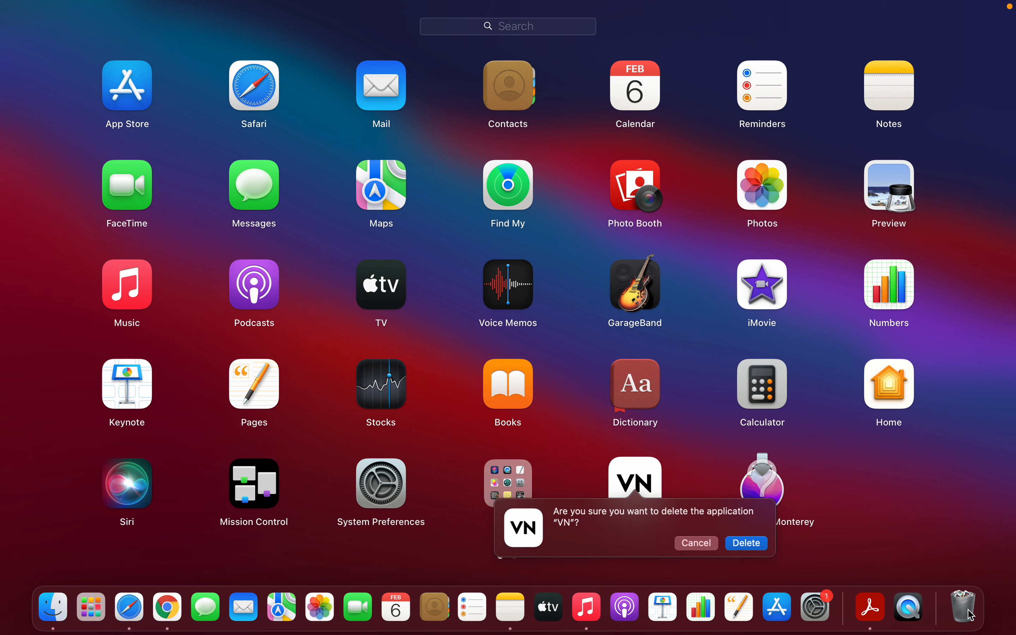
mouse_move(745, 543)
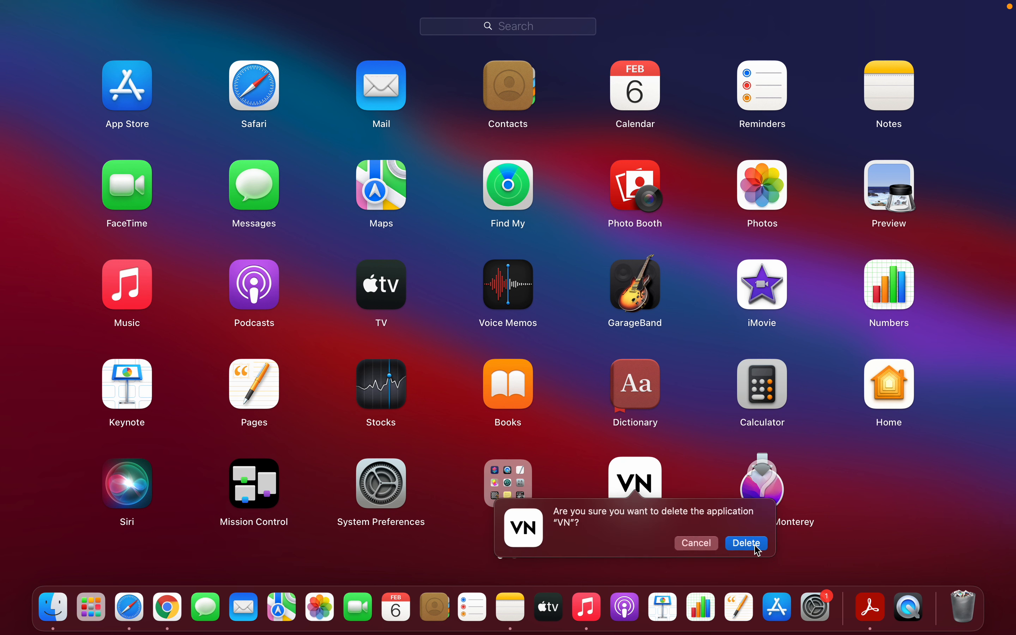
left_click(744, 543)
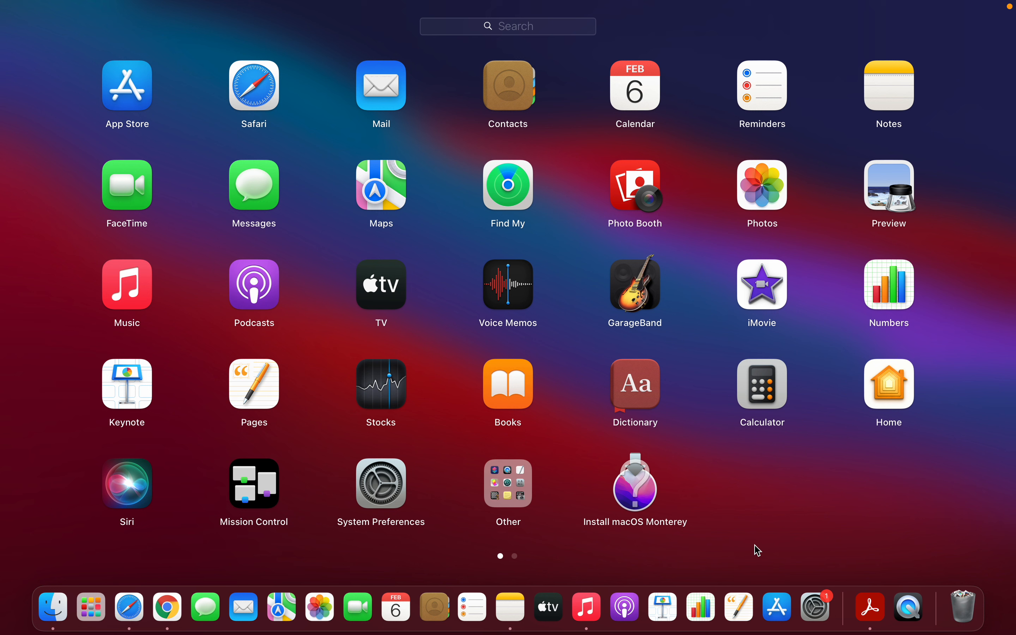
mouse_move(682, 7)
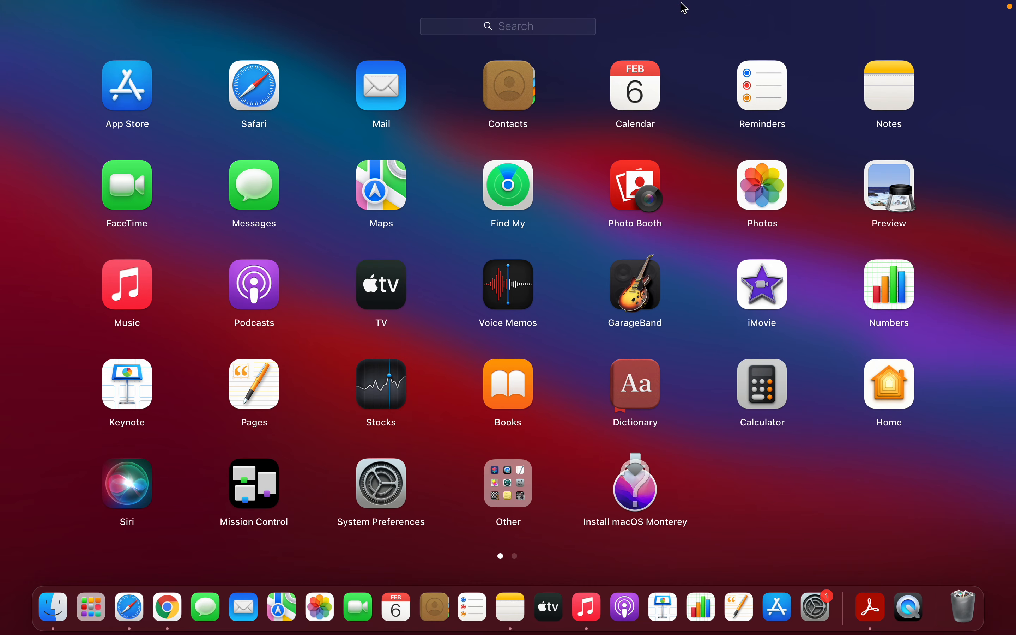